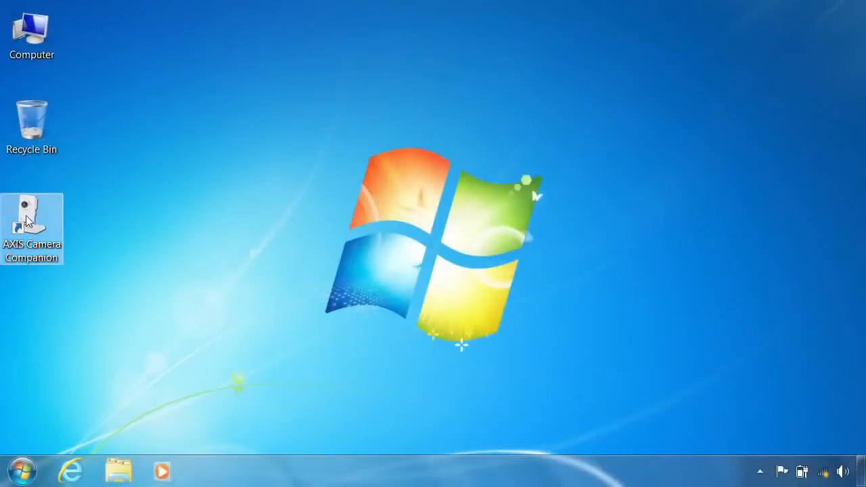
# Launch AXIS Camera Companion and enter the ShirtStore site password.
pyautogui.doubleClick(32, 216)
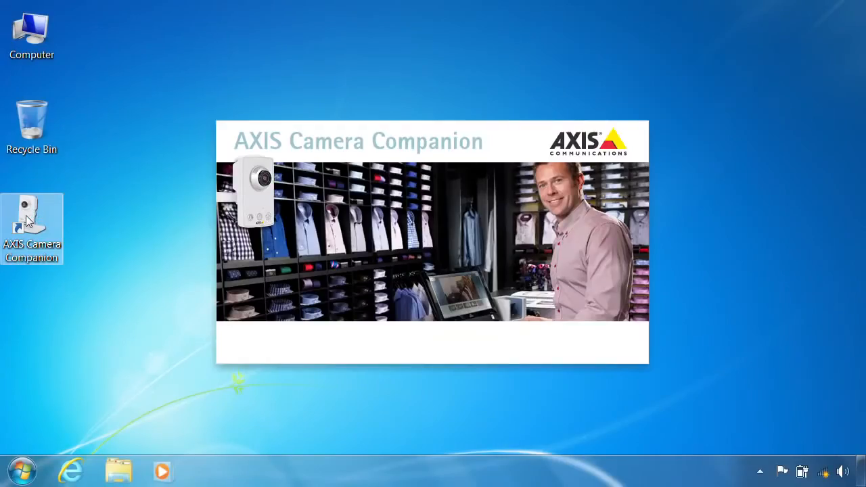
pyautogui.doubleClick(31, 216)
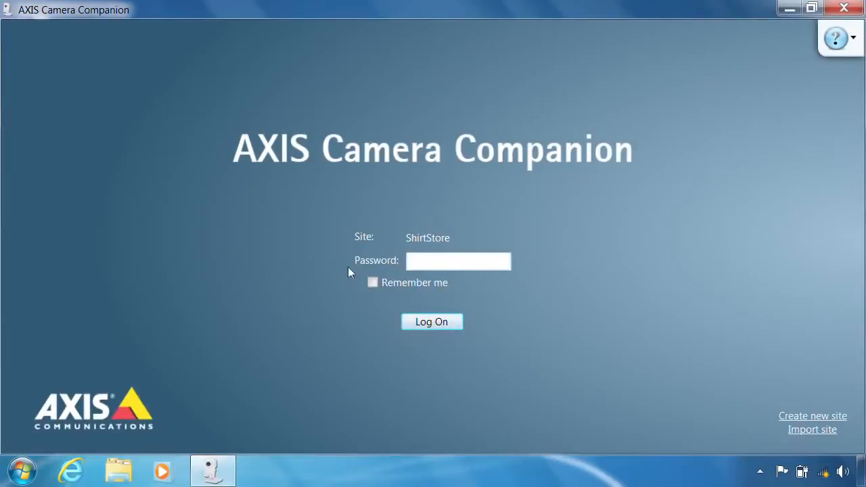
pyautogui.write('password')
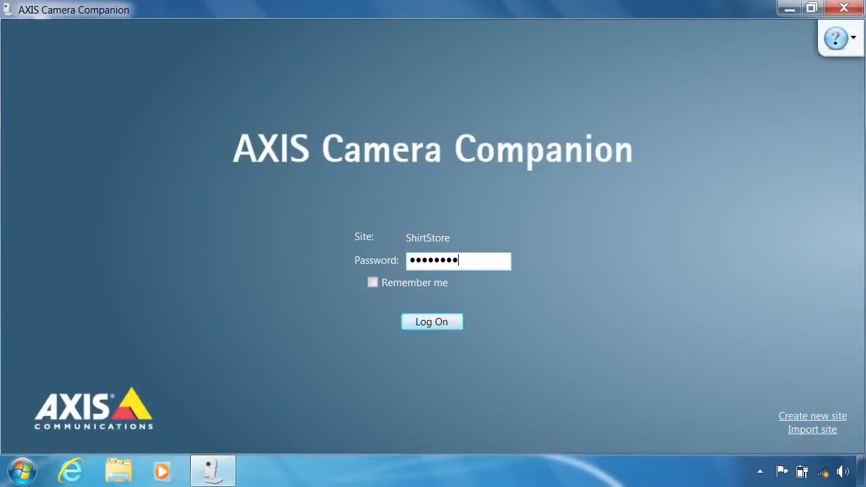
pyautogui.click(432, 321)
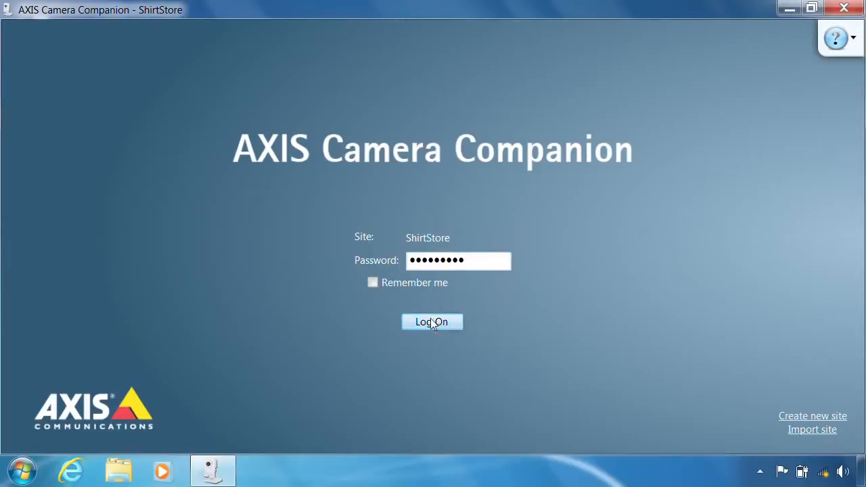
# Log on, cycle live cameras back to MainArea, and open the video's options menu.
pyautogui.click(432, 321)
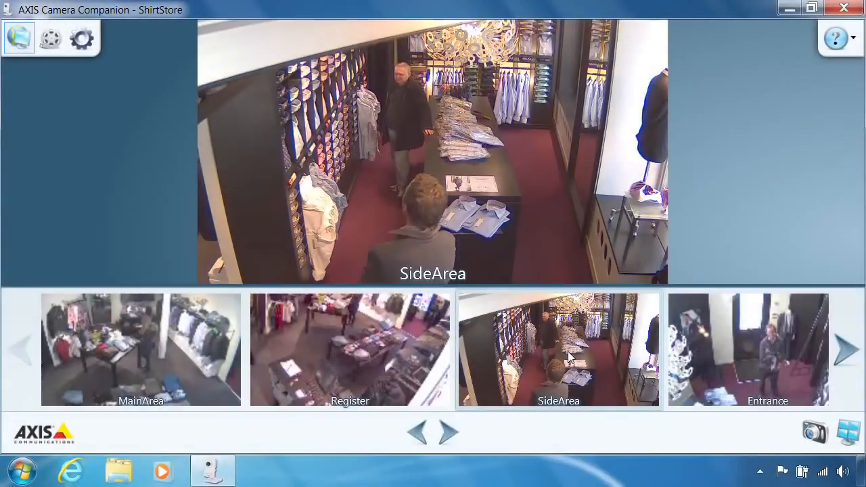
pyautogui.moveTo(552, 371)
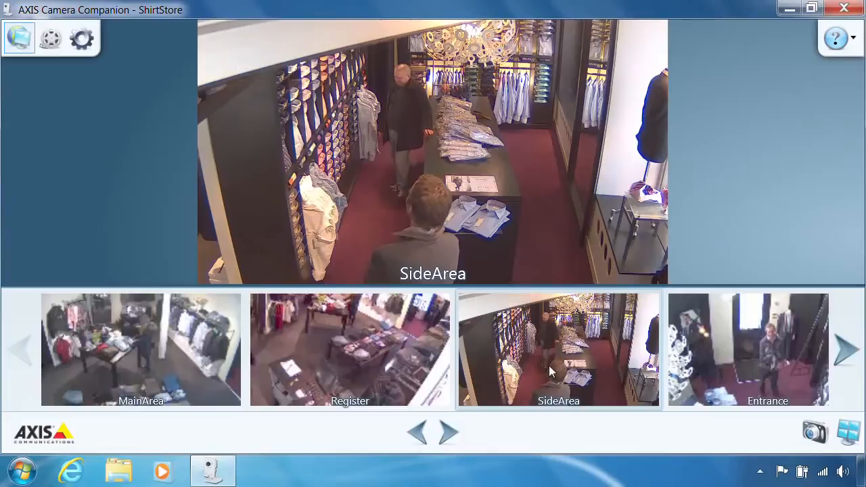
pyautogui.moveTo(450, 433)
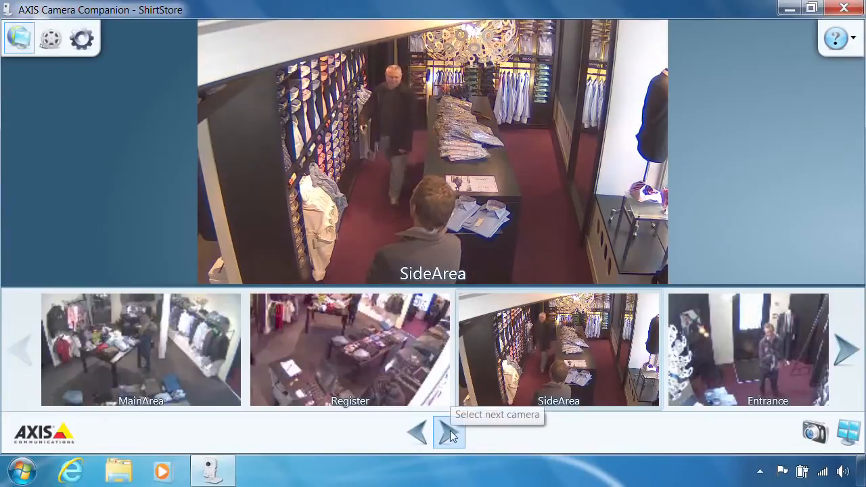
pyautogui.click(450, 432)
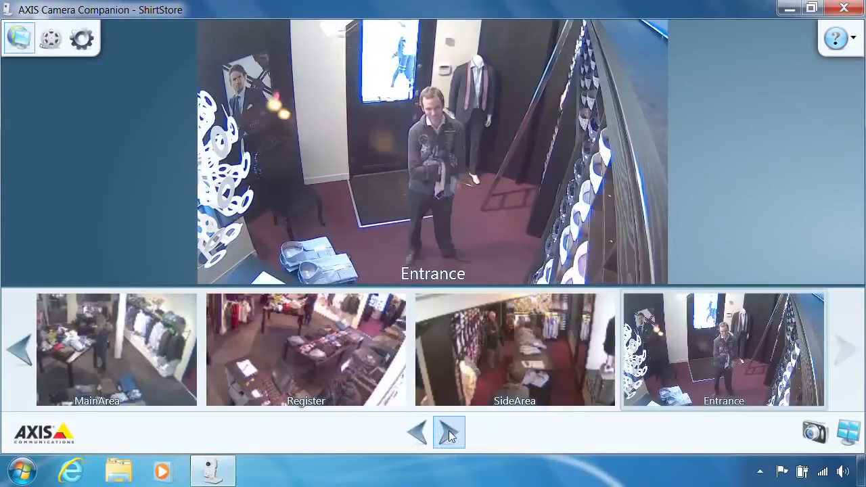
pyautogui.click(449, 433)
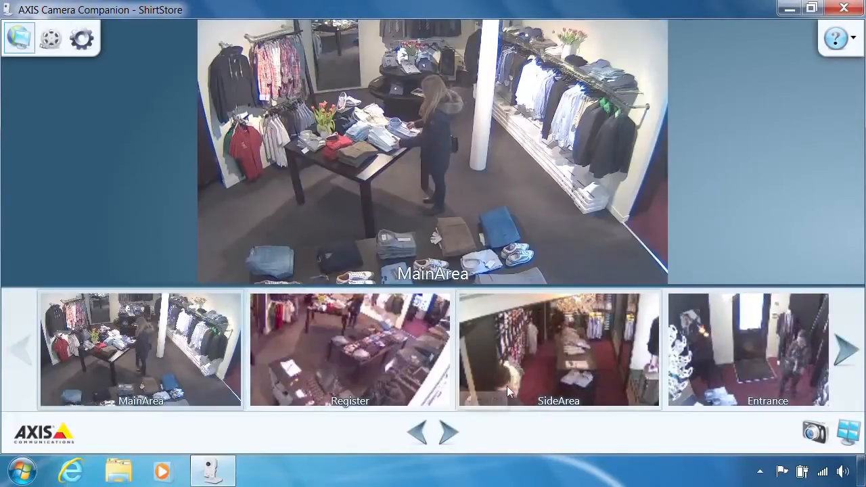
pyautogui.click(844, 440)
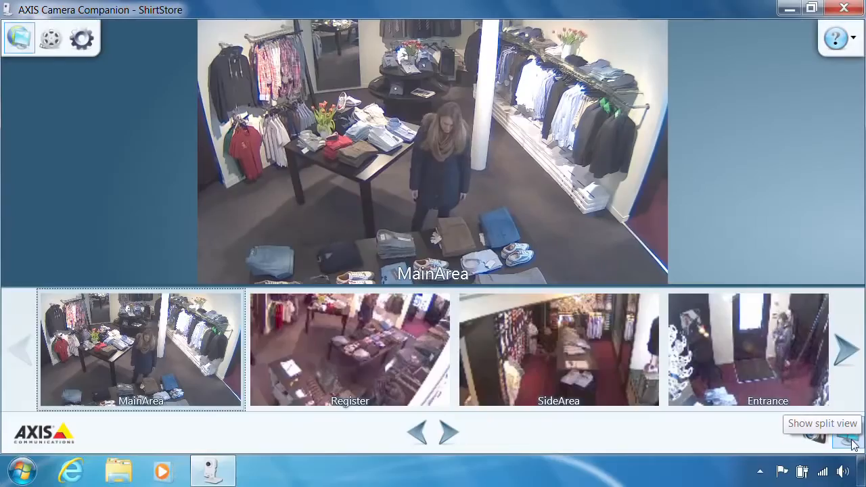
pyautogui.moveTo(816, 434)
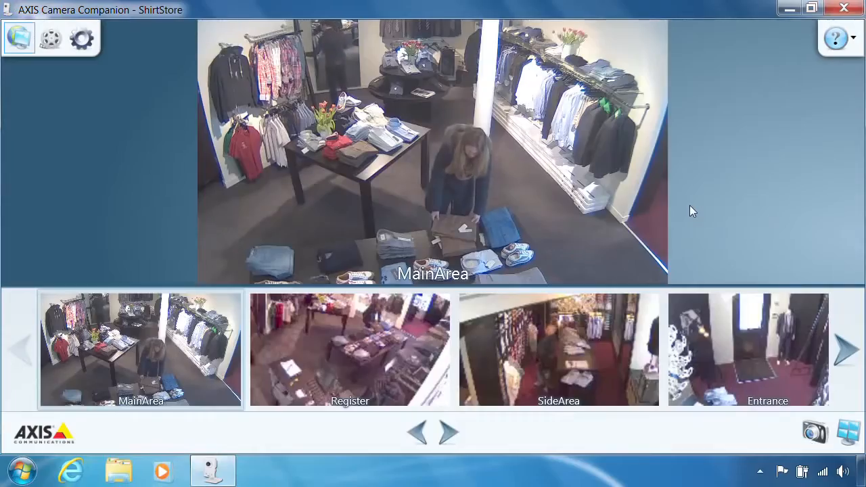
pyautogui.rightClick(656, 214)
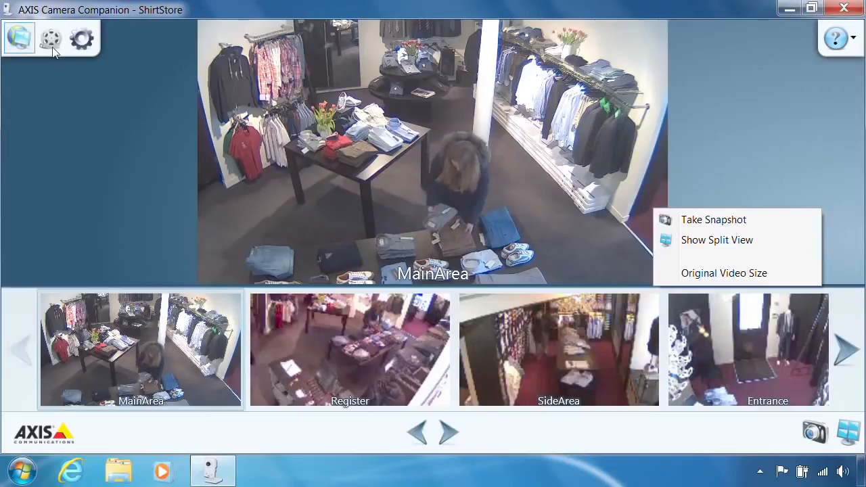
# Show recordings for 22 February 2012 and scrub the zoomed timeline to about 12:53.
pyautogui.click(51, 38)
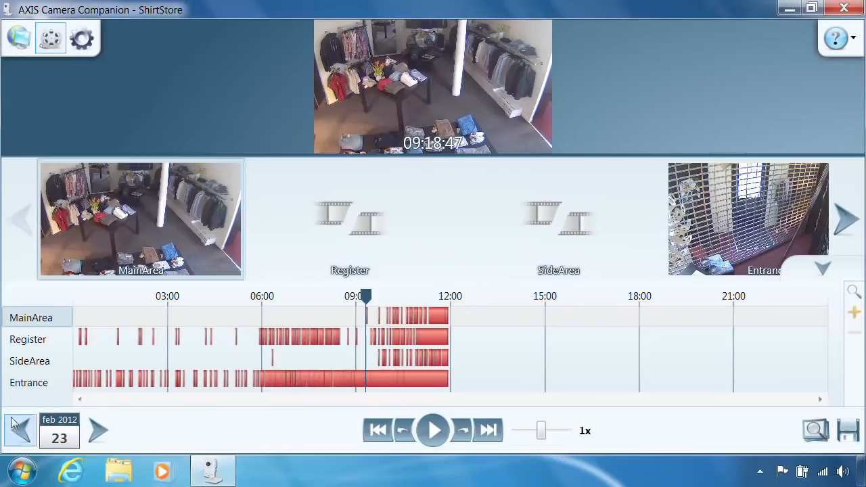
pyautogui.click(19, 430)
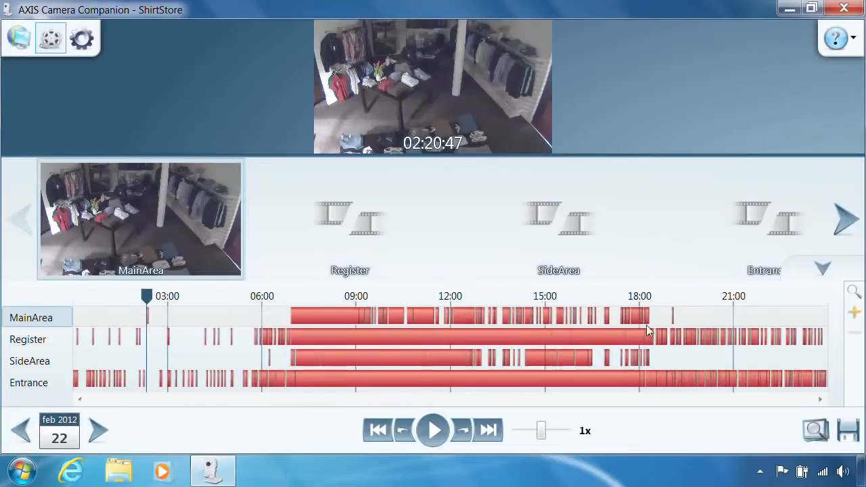
pyautogui.click(855, 312)
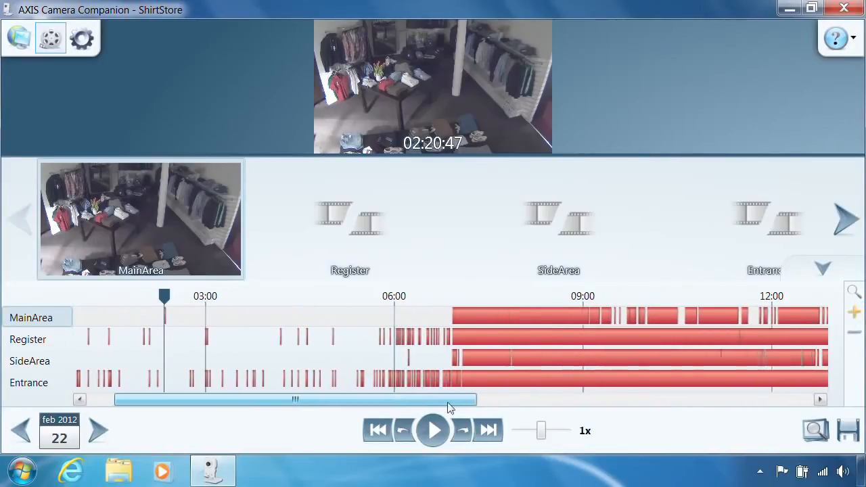
pyautogui.moveTo(295, 399); pyautogui.dragTo(467, 399)
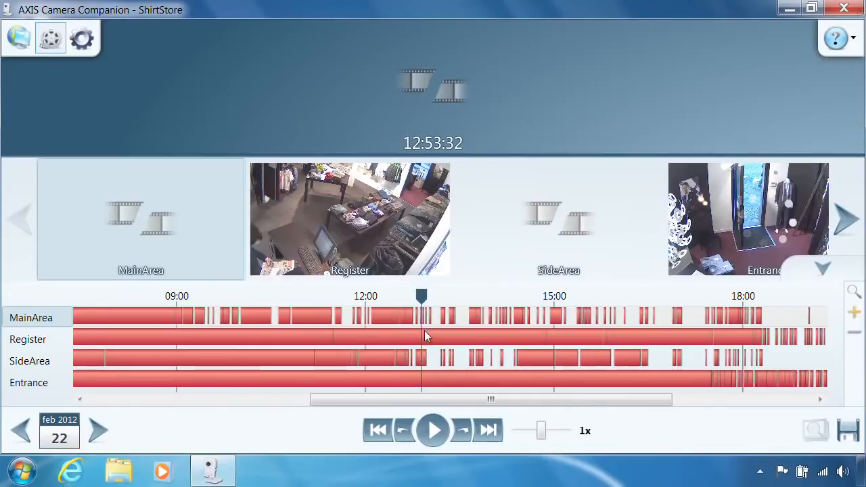
# Adjust playback speed and play the SideArea recording from around 12:54.
pyautogui.click(433, 430)
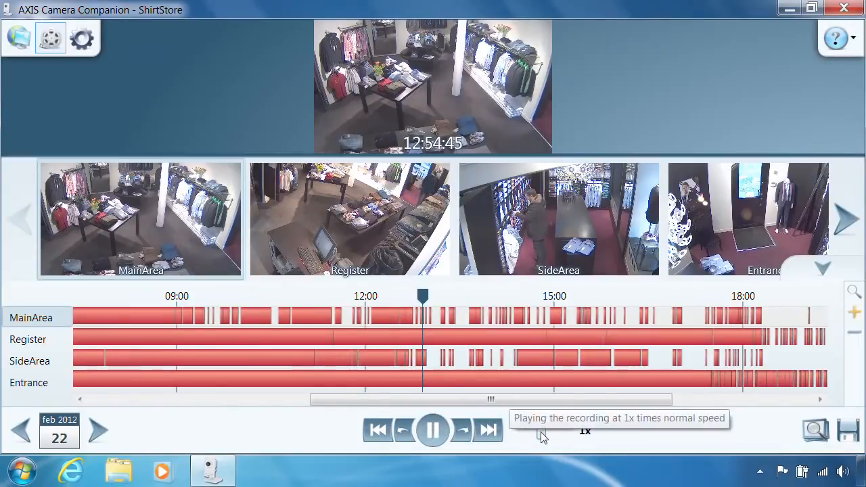
pyautogui.moveTo(541, 430); pyautogui.dragTo(552, 430)
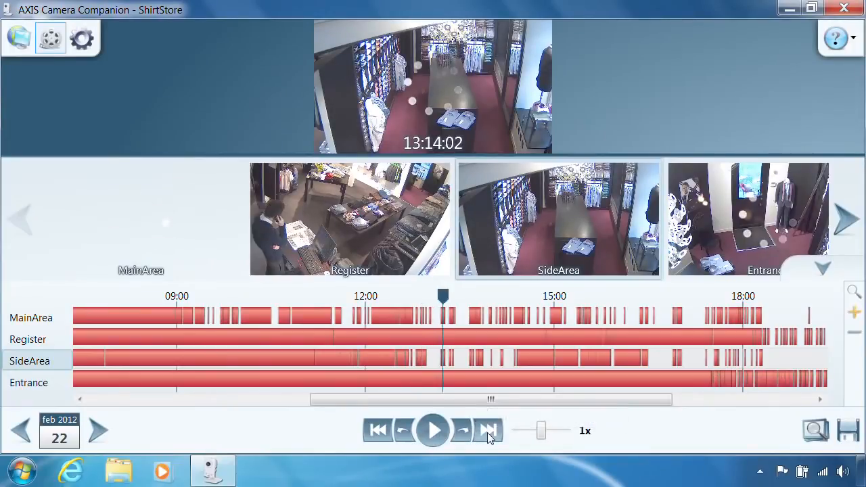
pyautogui.click(433, 431)
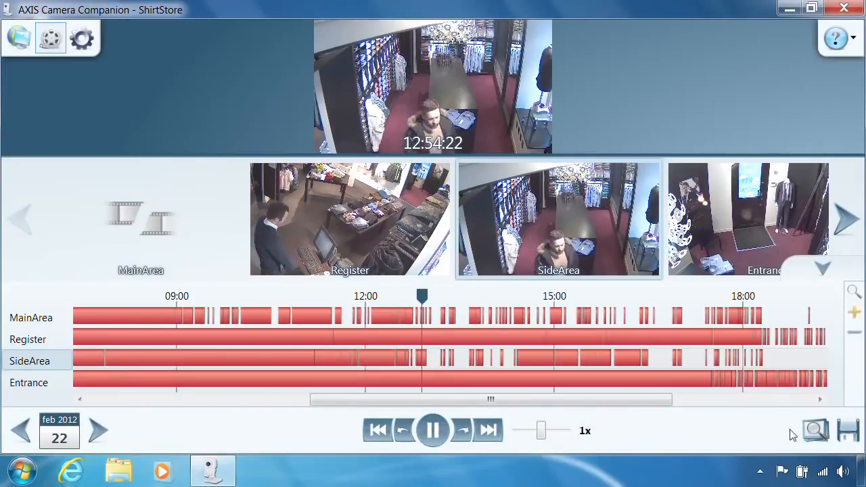
pyautogui.click(815, 430)
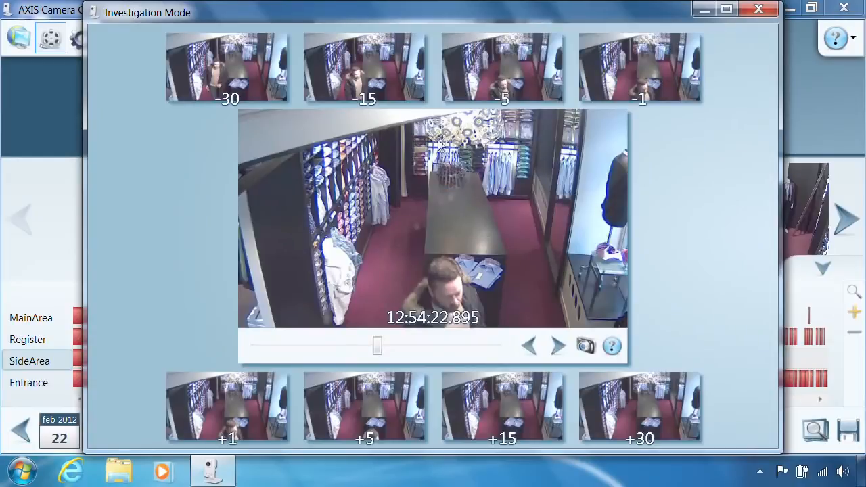
pyautogui.moveTo(261, 73)
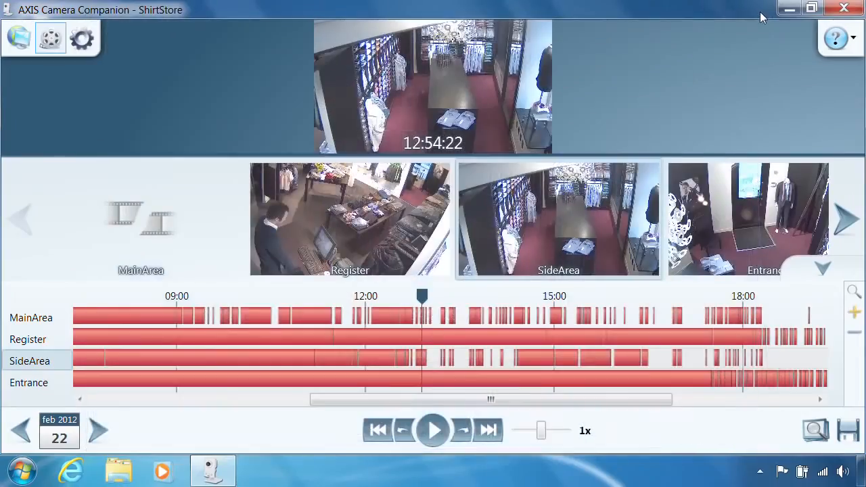
# Save the marked SideArea footage from 12:52:38 as a clip and close the Clips folder.
pyautogui.click(433, 430)
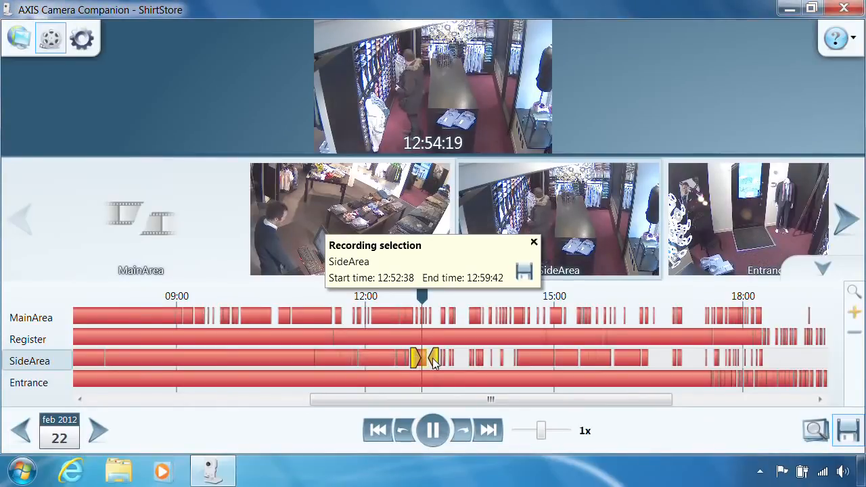
pyautogui.click(524, 271)
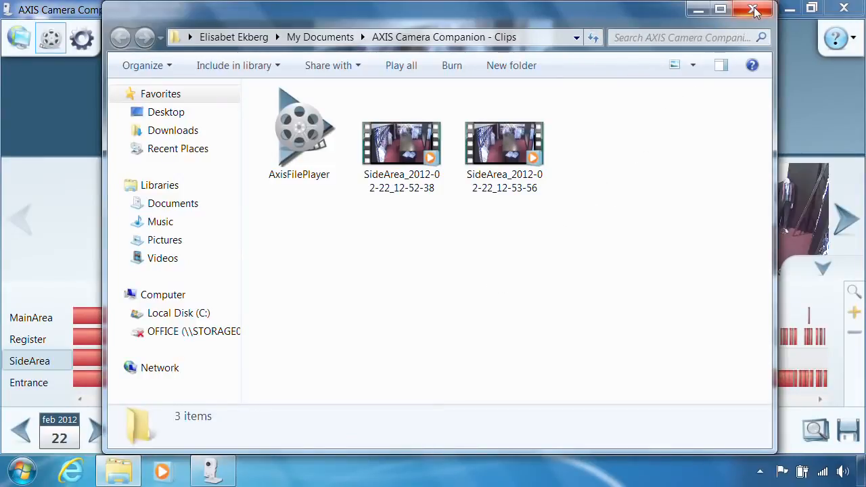
pyautogui.click(753, 9)
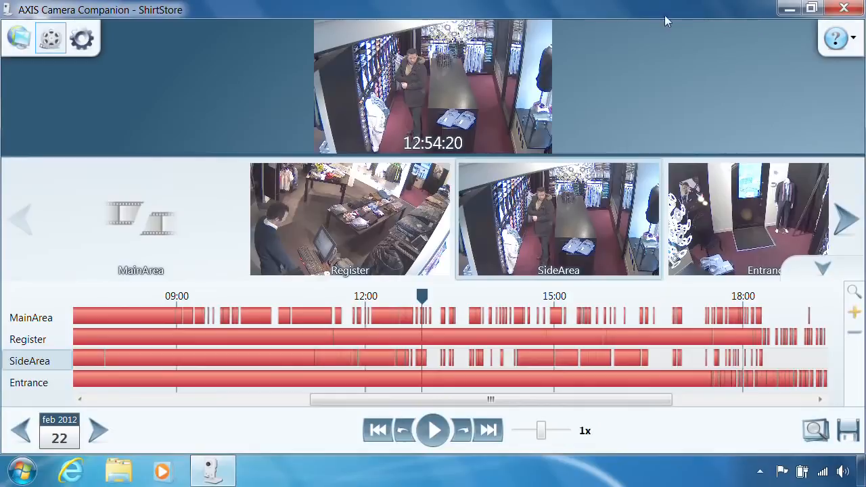
pyautogui.moveTo(82, 38)
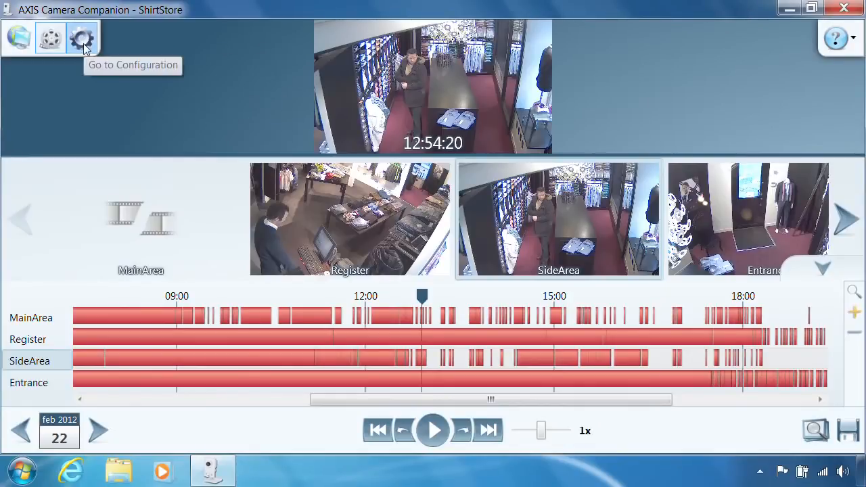
# Browse the Camera, Site, Internet Access and Customize configuration pages in turn.
pyautogui.click(82, 38)
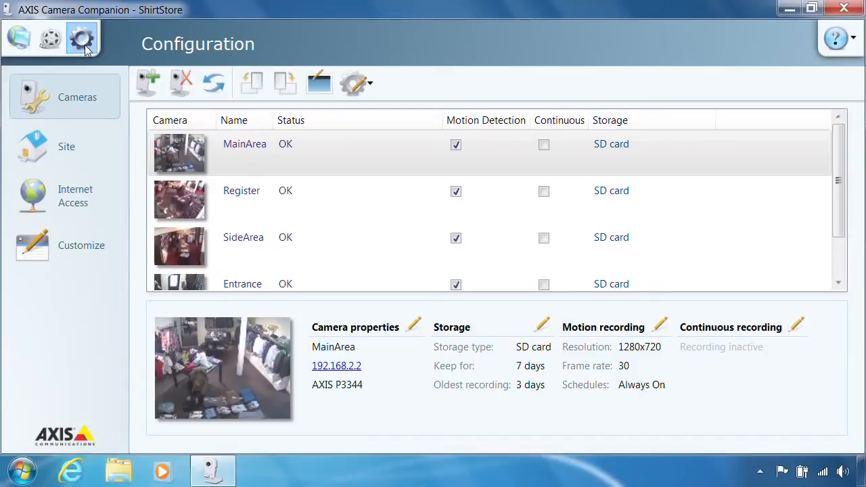
pyautogui.click(67, 147)
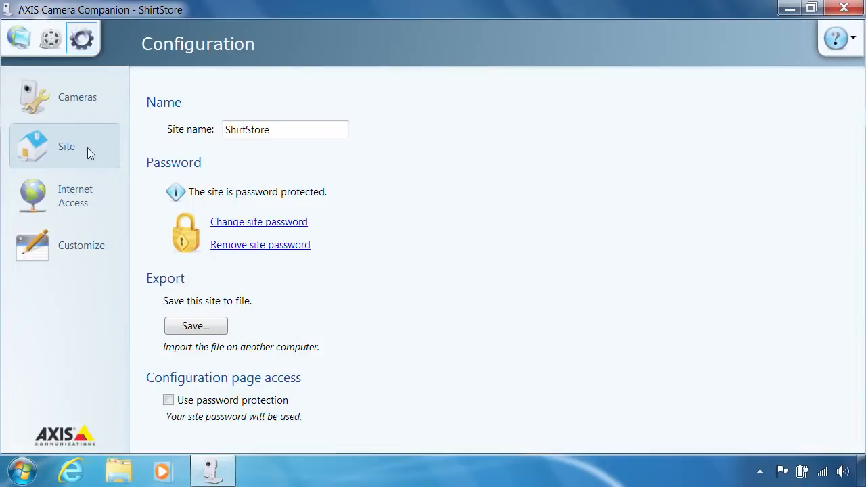
pyautogui.click(75, 196)
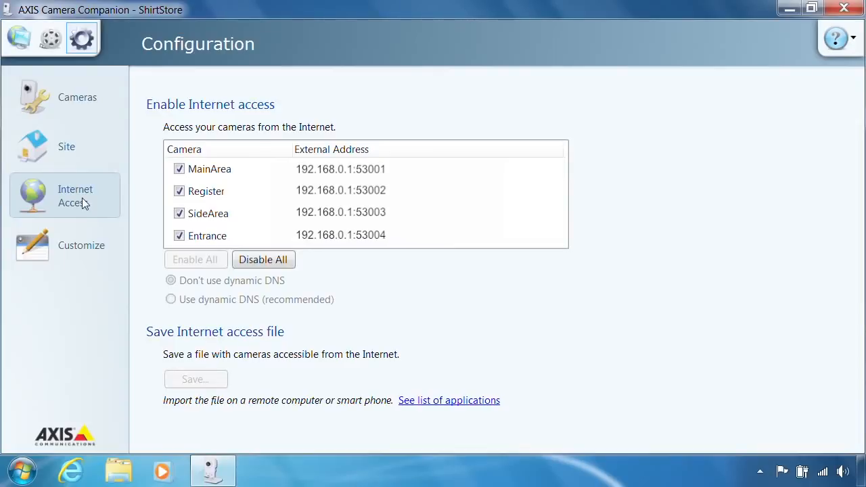
pyautogui.click(81, 246)
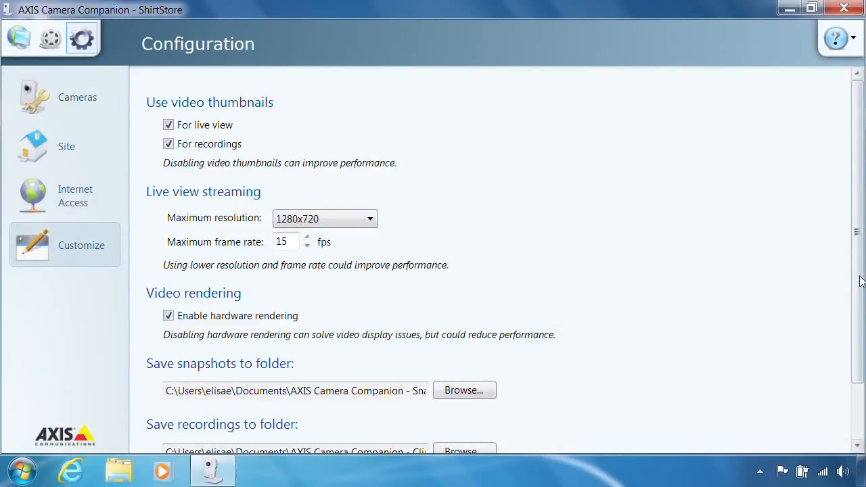
pyautogui.scroll(-3)
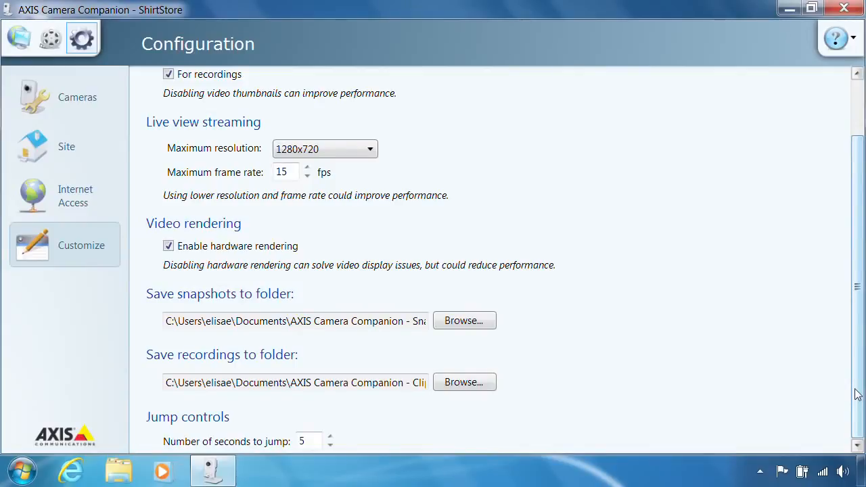
pyautogui.moveTo(854, 69)
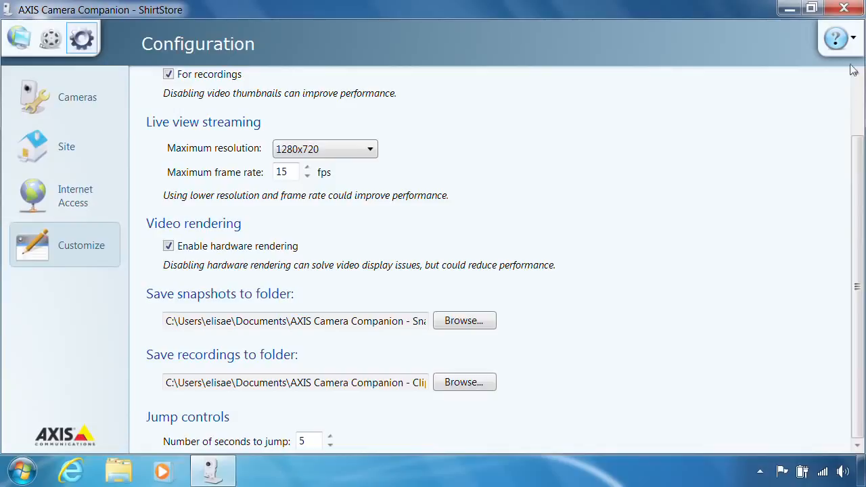
# Open the Help file from the ? menu, landing on the Customize topic.
pyautogui.click(836, 38)
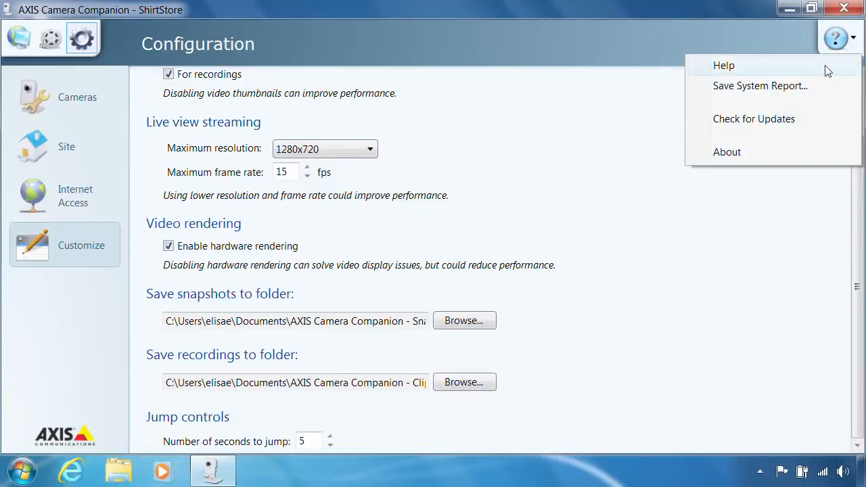
pyautogui.click(724, 65)
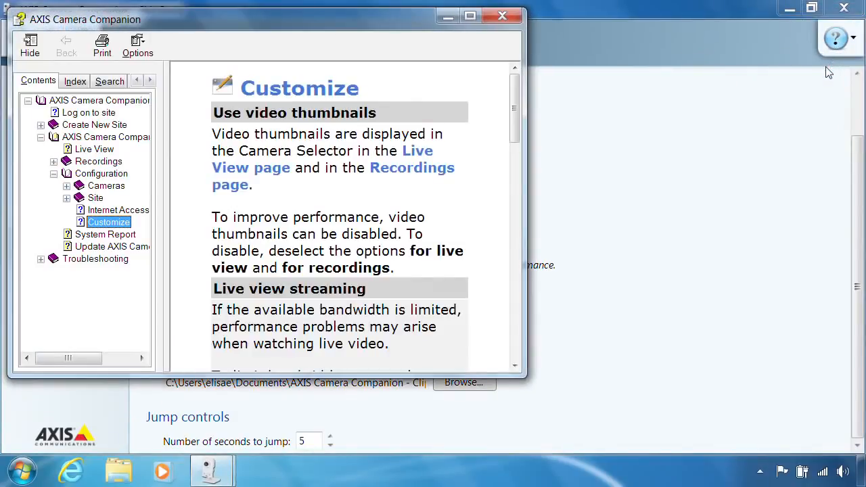